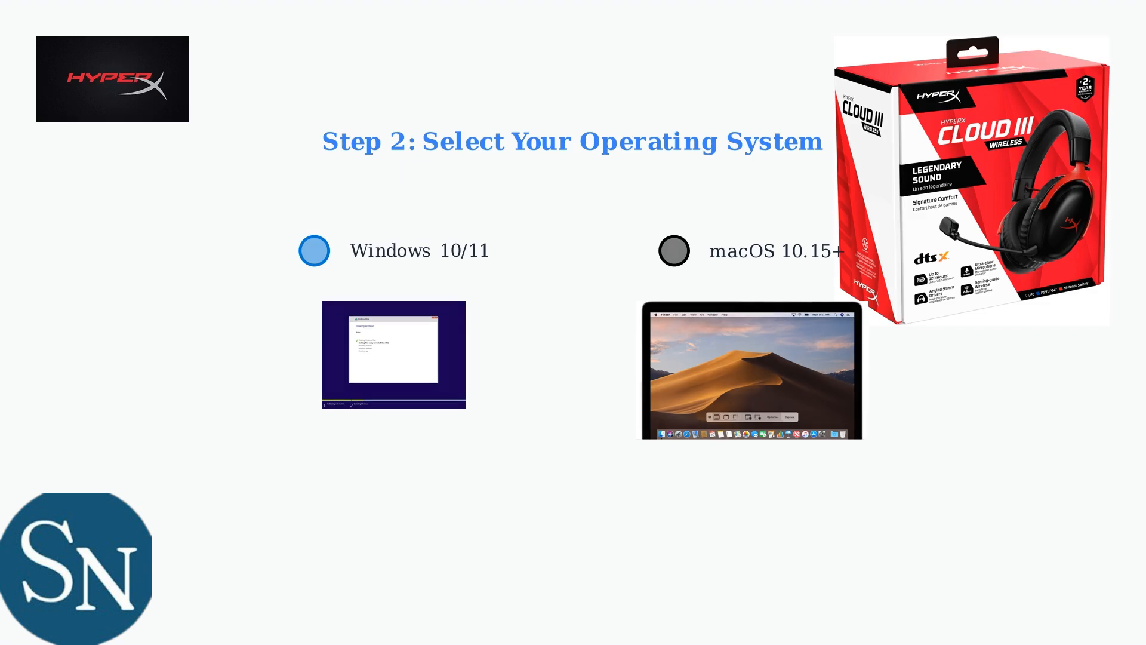
# Step: Advance to the Step 2 slide offering Windows 10/11 or macOS 10.15+ options
pyautogui.click(314, 250)
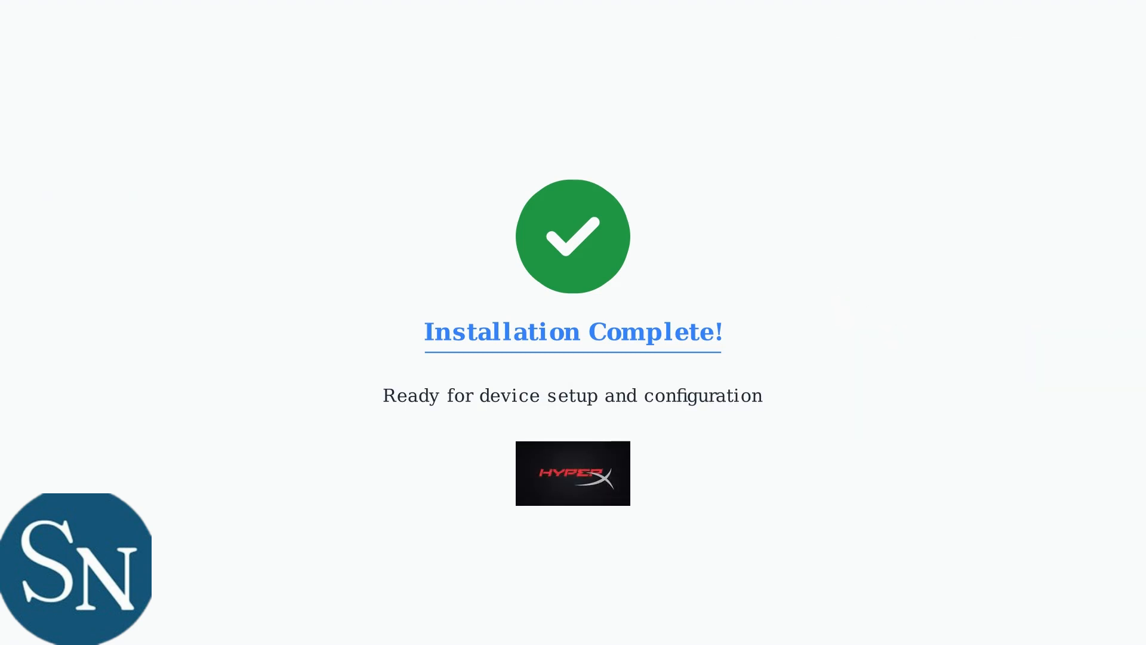